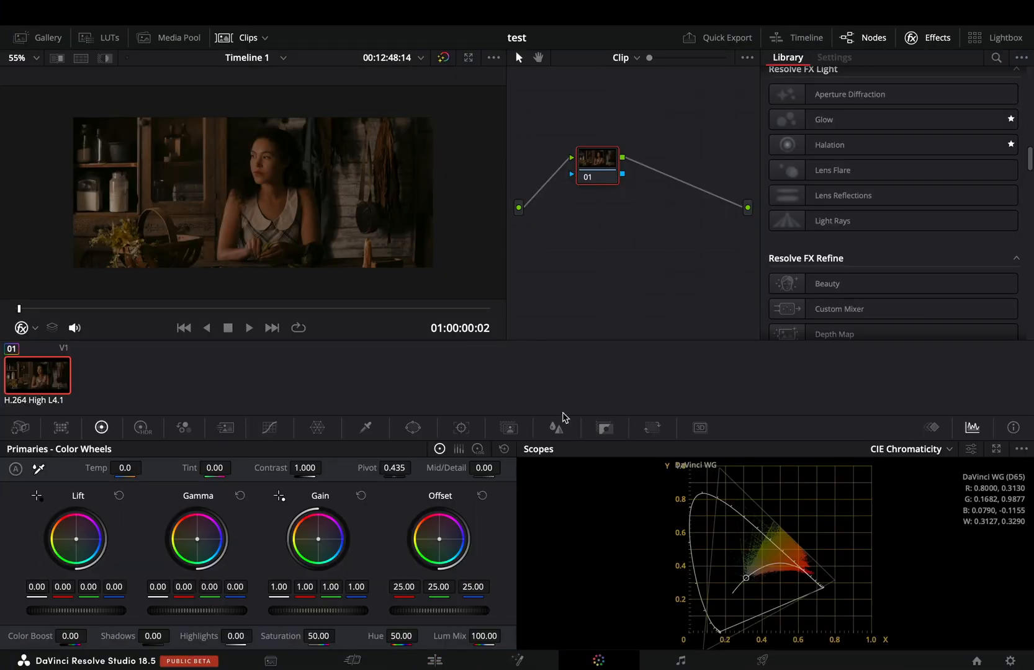
# Add the Relight effect to node 01 as a point-source light
pyautogui.click(833, 57)
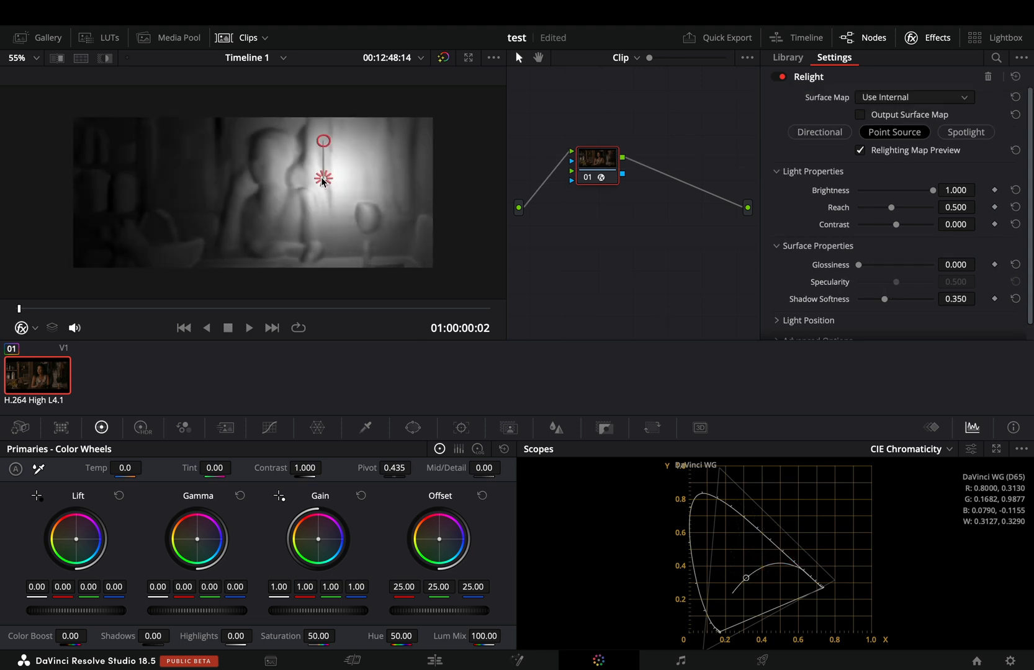
# Move the point light widget to the upper-left lamp area of the shot
pyautogui.moveTo(322, 179); pyautogui.dragTo(329, 159)
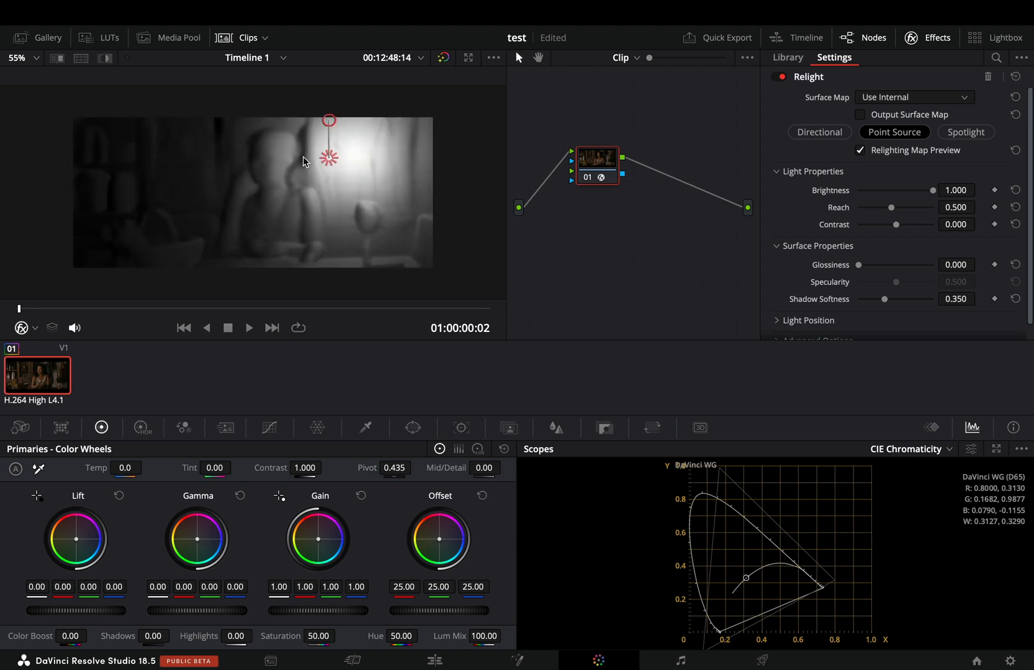
pyautogui.moveTo(329, 122); pyautogui.dragTo(169, 121)
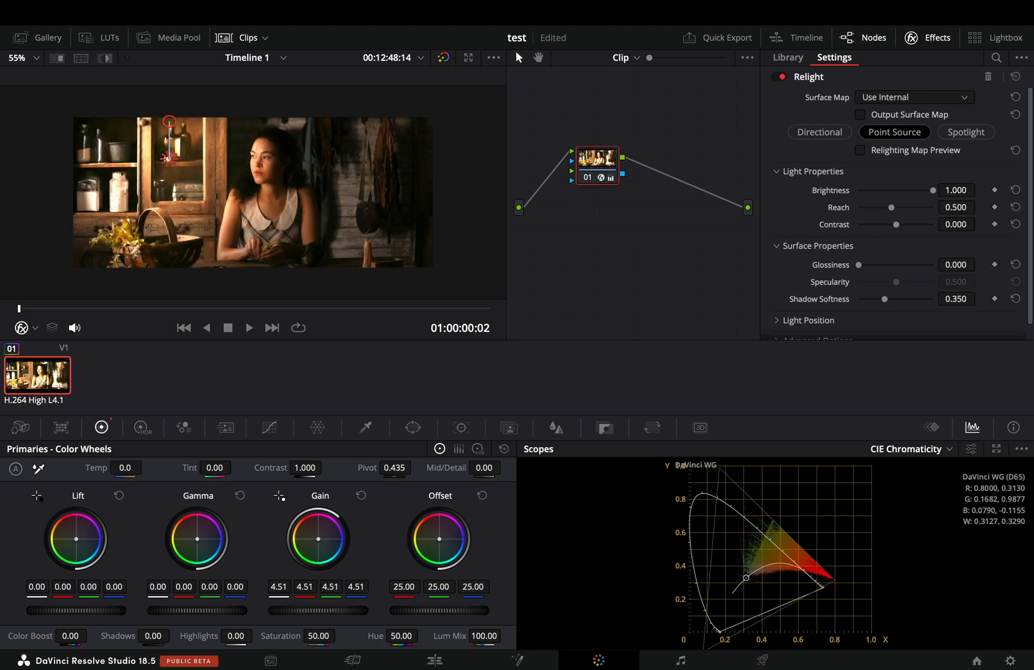
# Turn off the relighting map preview and set the Gain master to about 1.82
pyautogui.click(360, 495)
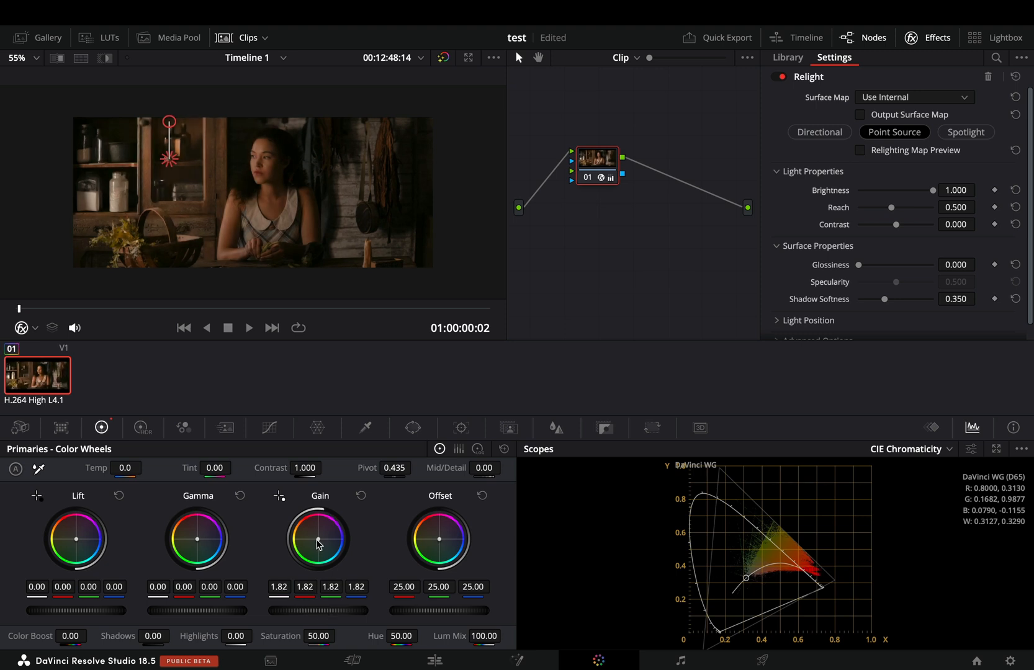
pyautogui.moveTo(319, 539); pyautogui.dragTo(310, 535)
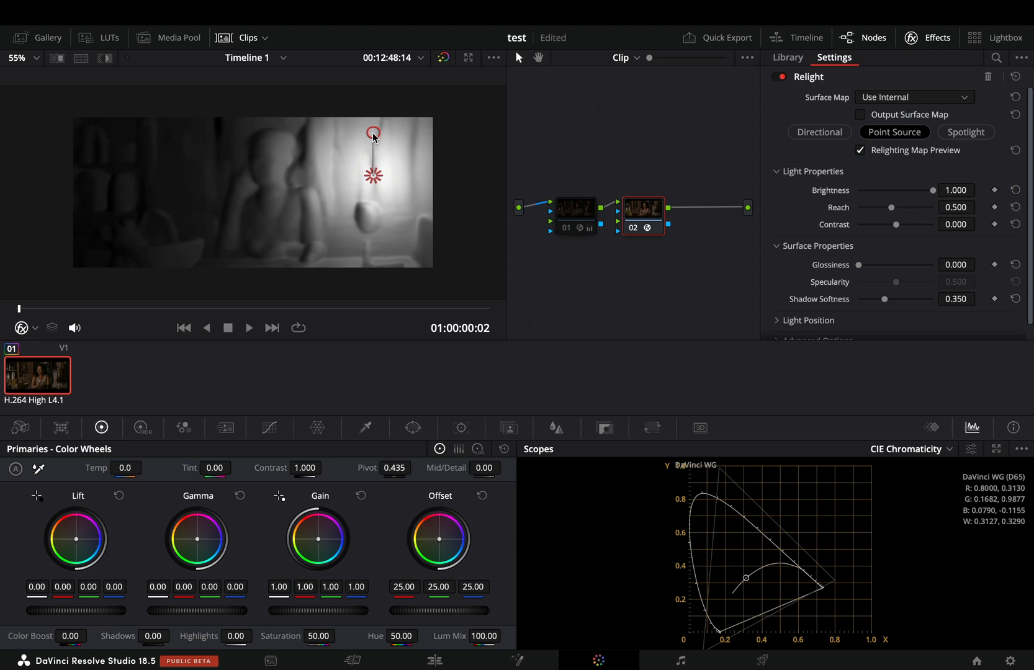
# Hide node 02's map preview, lower its gain and tint the right-side light red
pyautogui.click(860, 150)
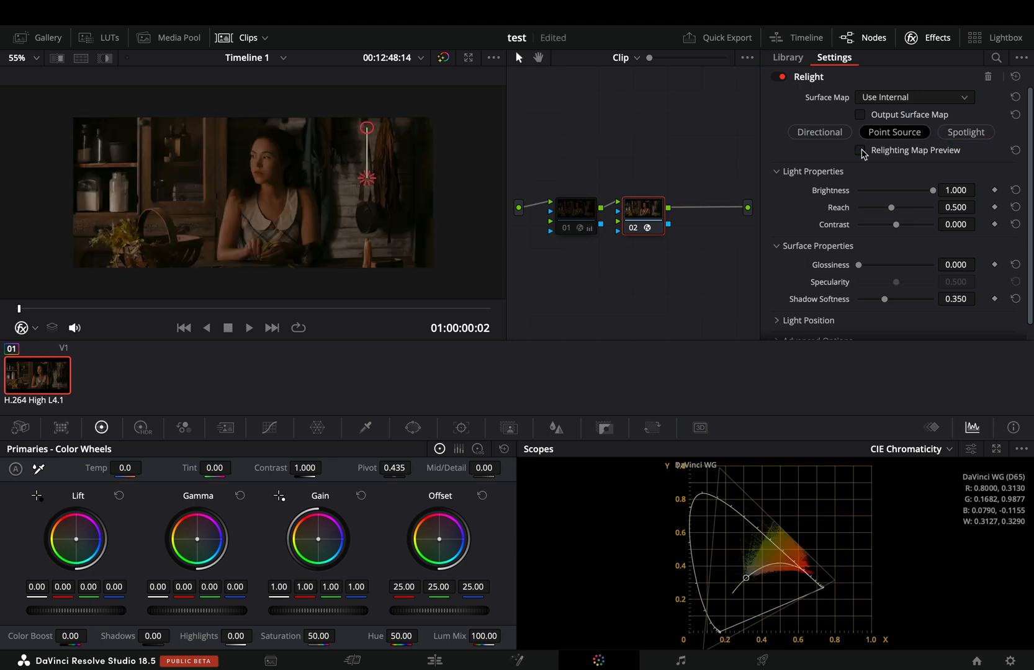
pyautogui.moveTo(319, 539); pyautogui.dragTo(319, 521)
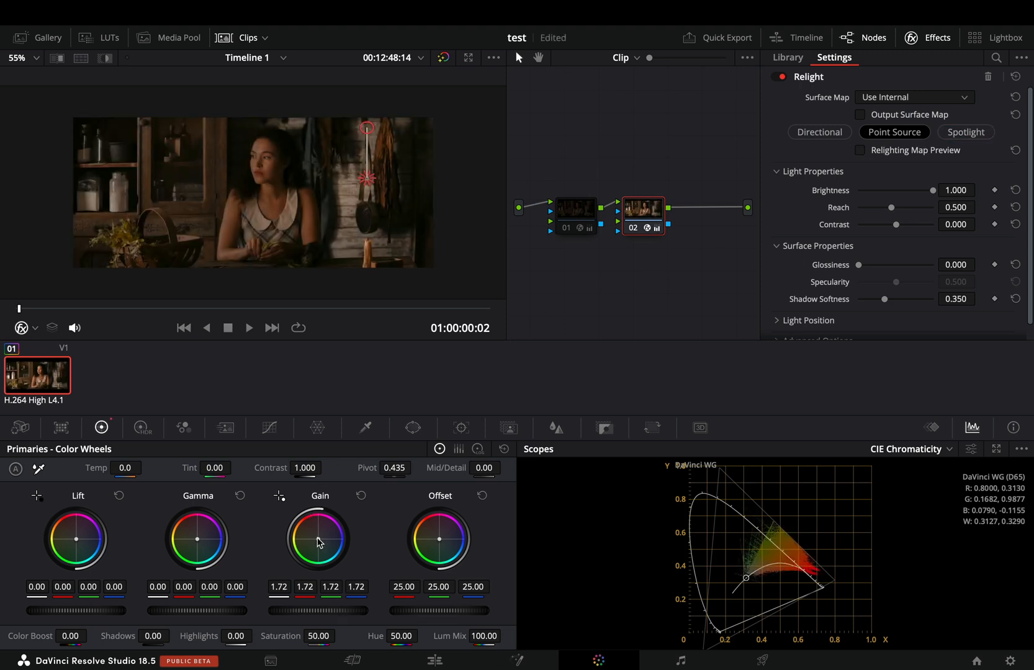
pyautogui.moveTo(318, 539); pyautogui.dragTo(315, 533)
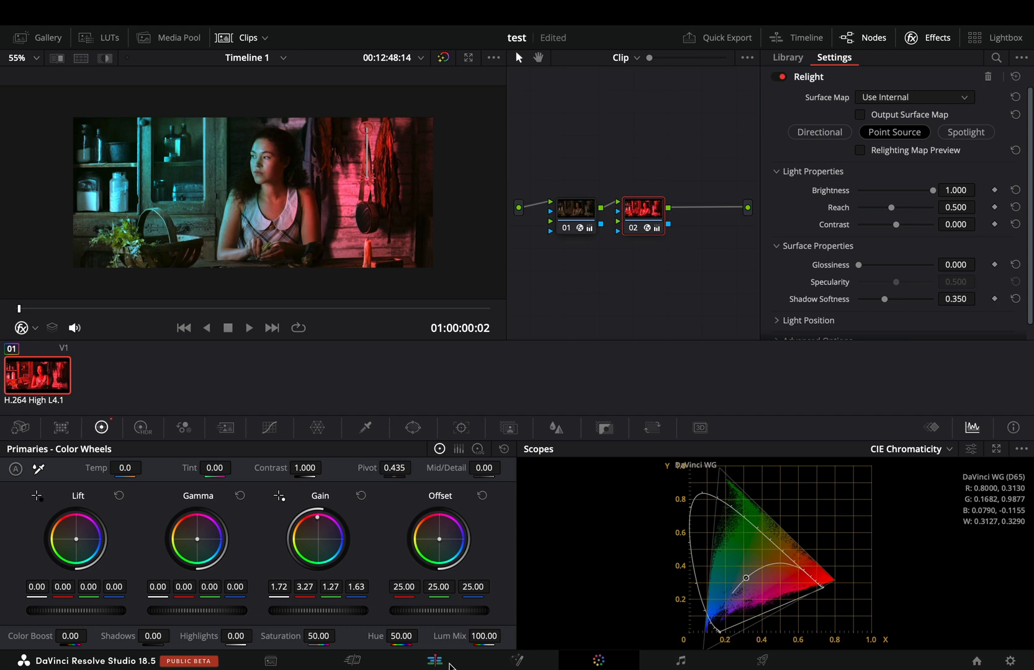
# On the Edit page, render the clip in place as QuickTime Apple ProRes 422
pyautogui.click(434, 660)
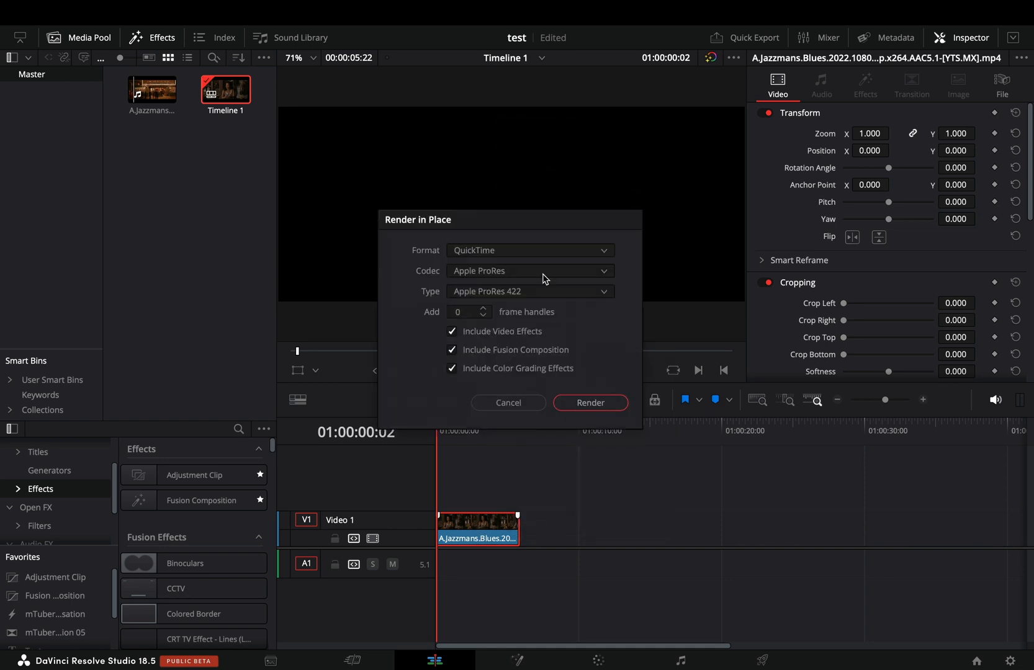
pyautogui.click(588, 402)
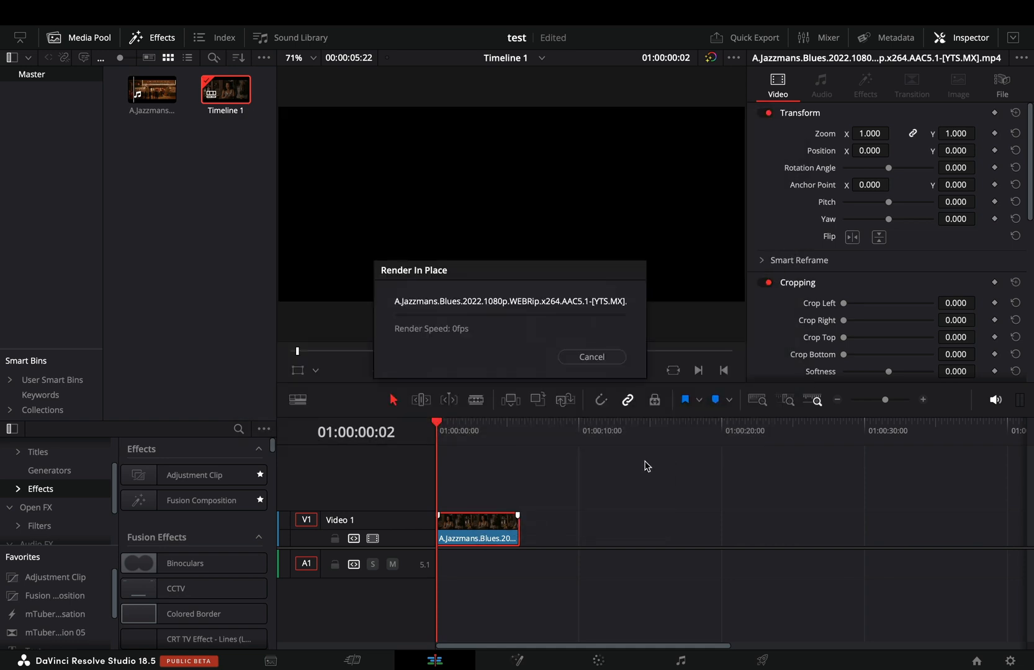